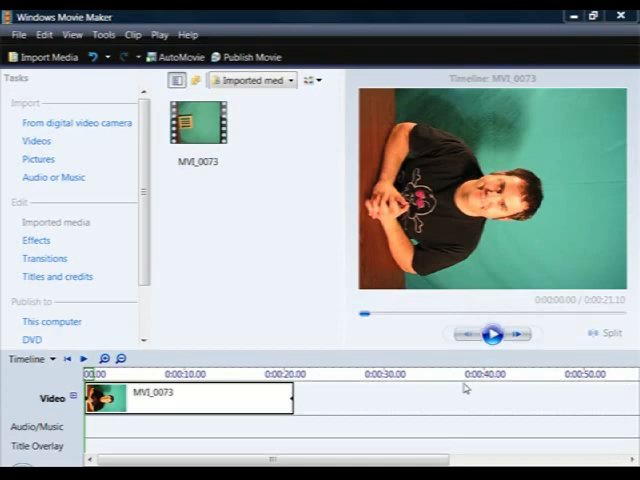
# - Show the Effects collection from the Tasks pane and scroll to Posterize and Rotate 90
pyautogui.click(36, 240)
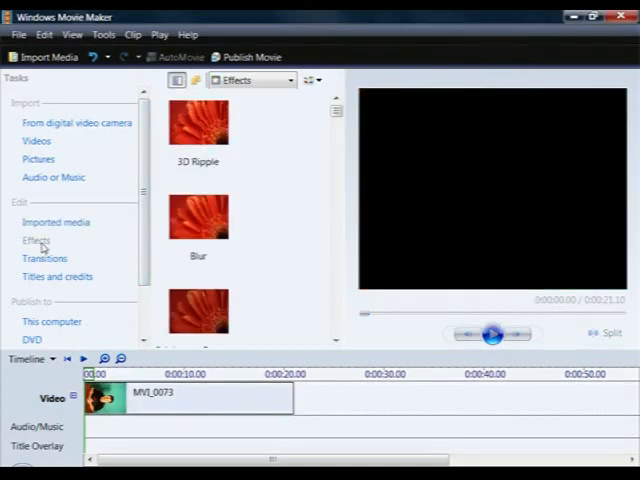
pyautogui.scroll(-3)
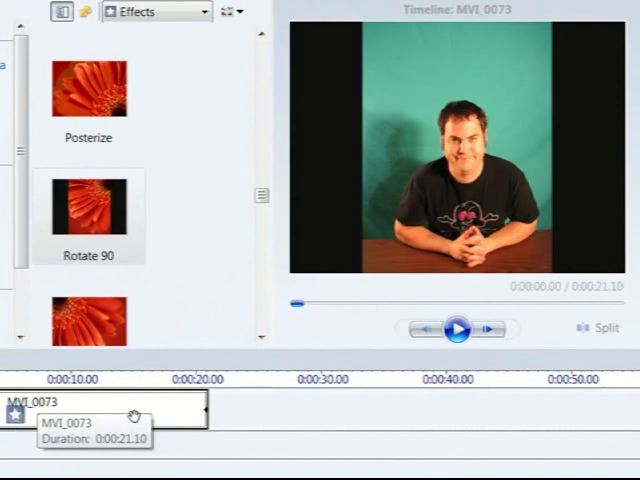
pyautogui.moveTo(132, 416)
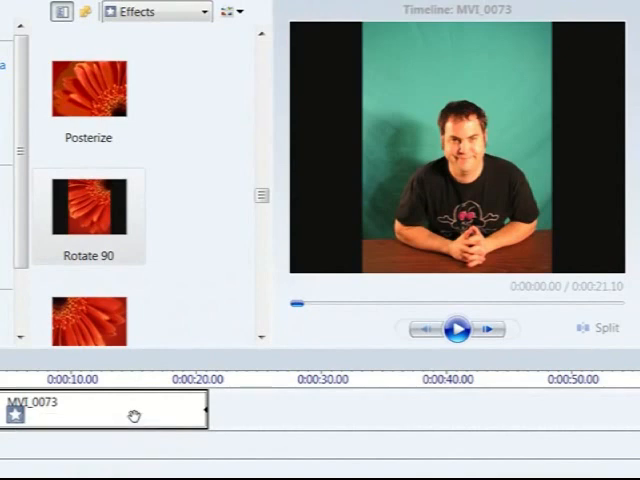